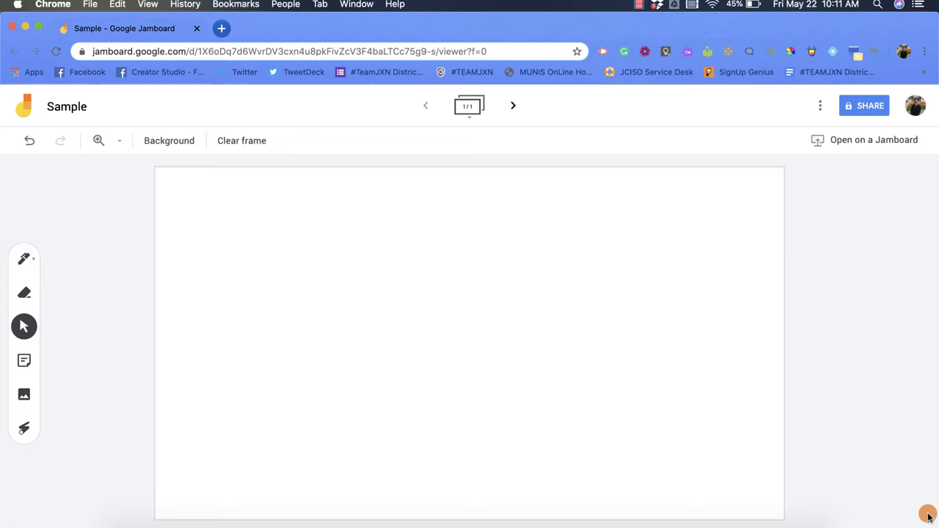
mouse_move(866, 469)
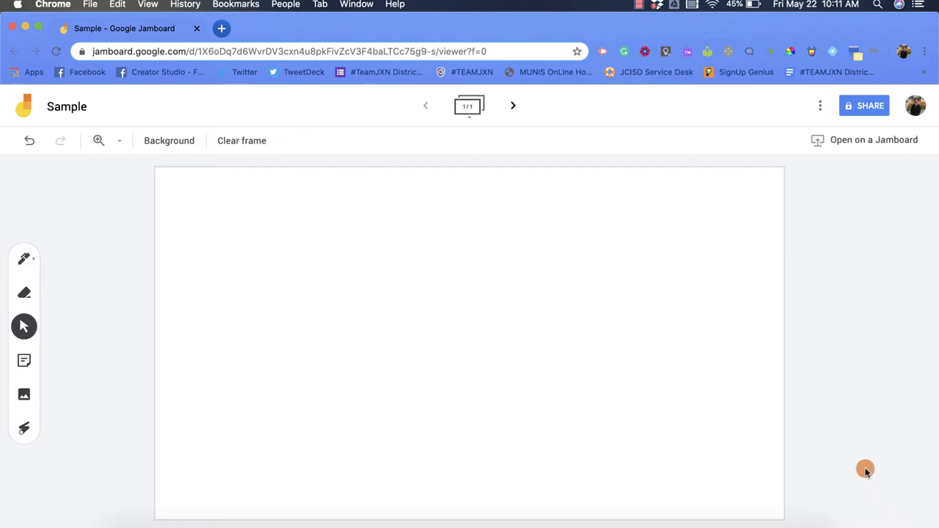
mouse_move(848, 222)
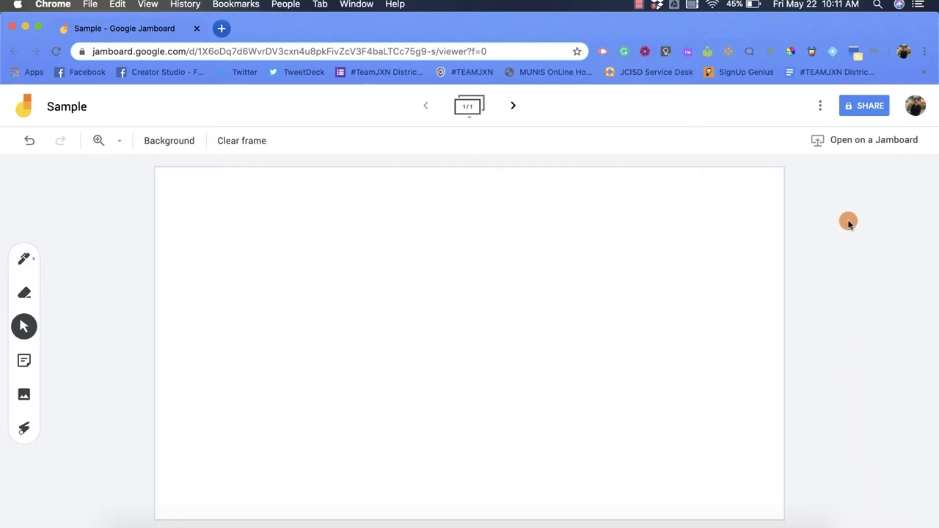
mouse_move(864, 106)
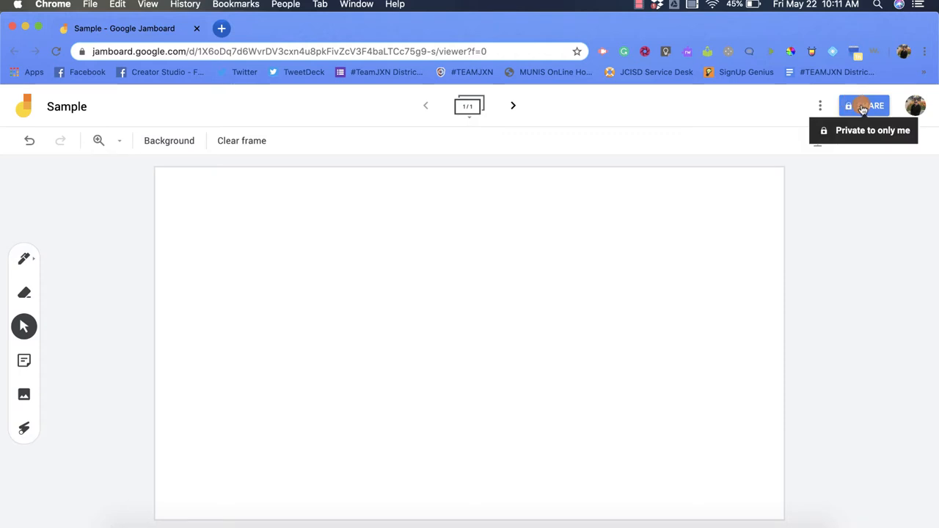
Open the Share settings for the Sample board
left_click(872, 106)
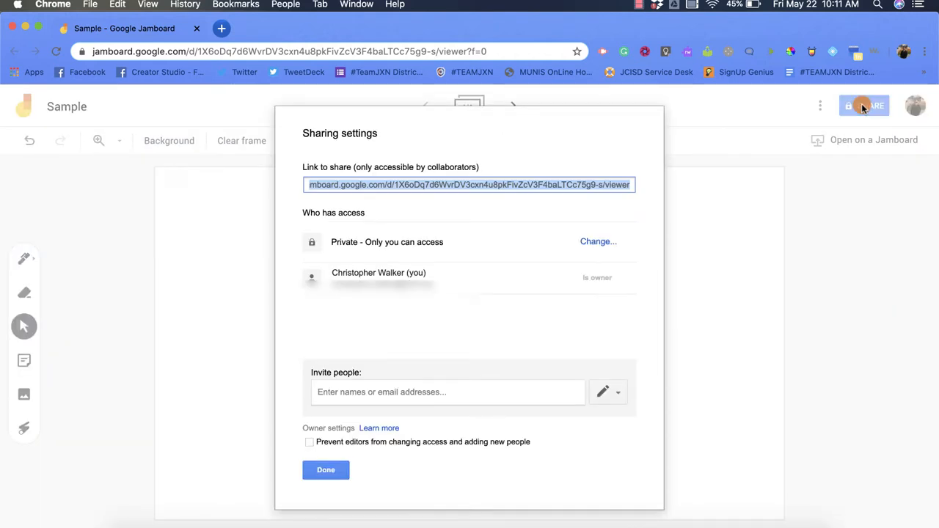
mouse_move(804, 125)
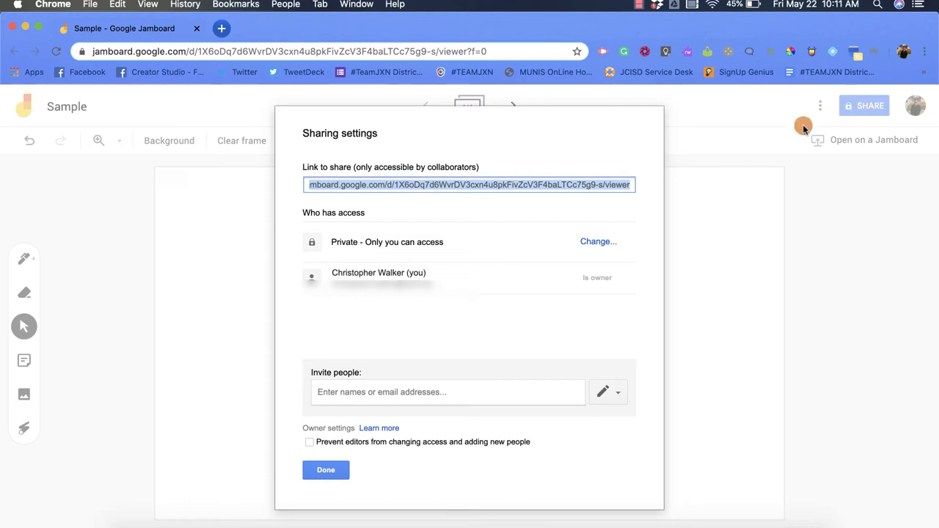
mouse_move(648, 185)
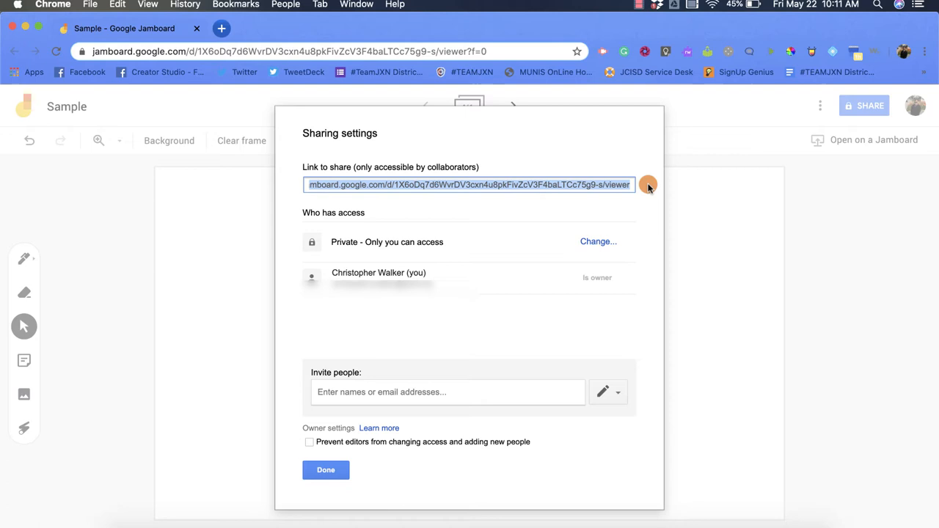
mouse_move(310, 222)
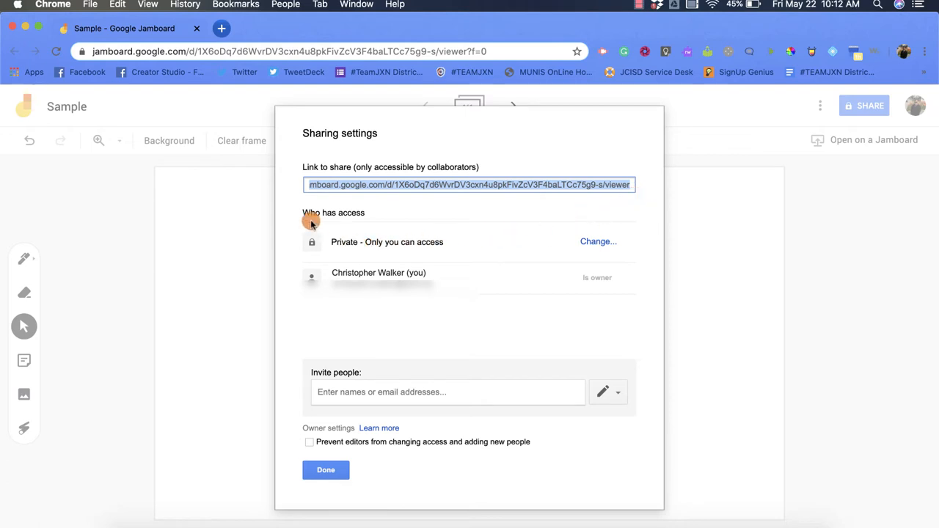
mouse_move(391, 246)
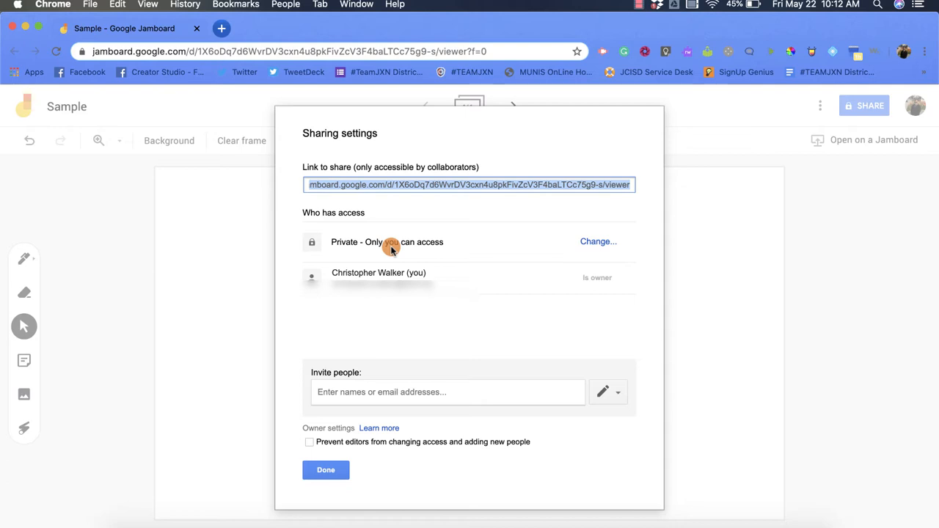
mouse_move(406, 277)
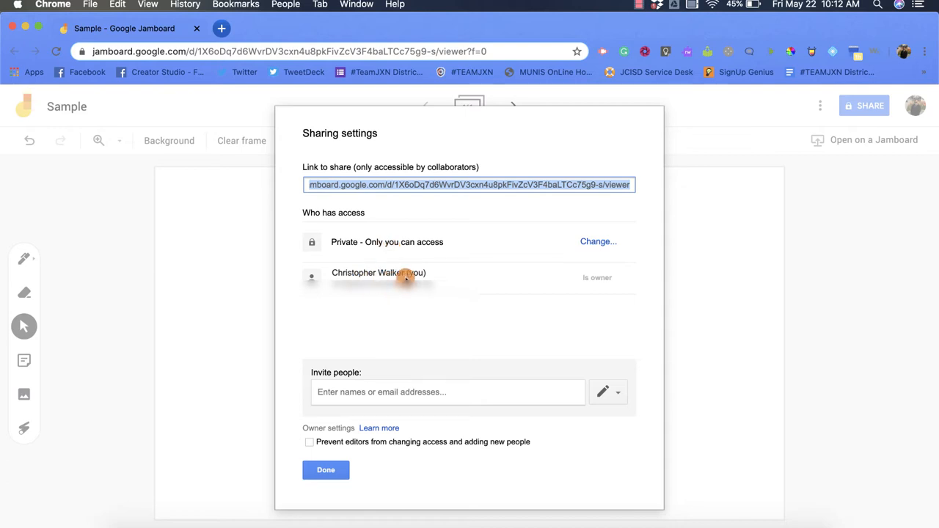
mouse_move(558, 285)
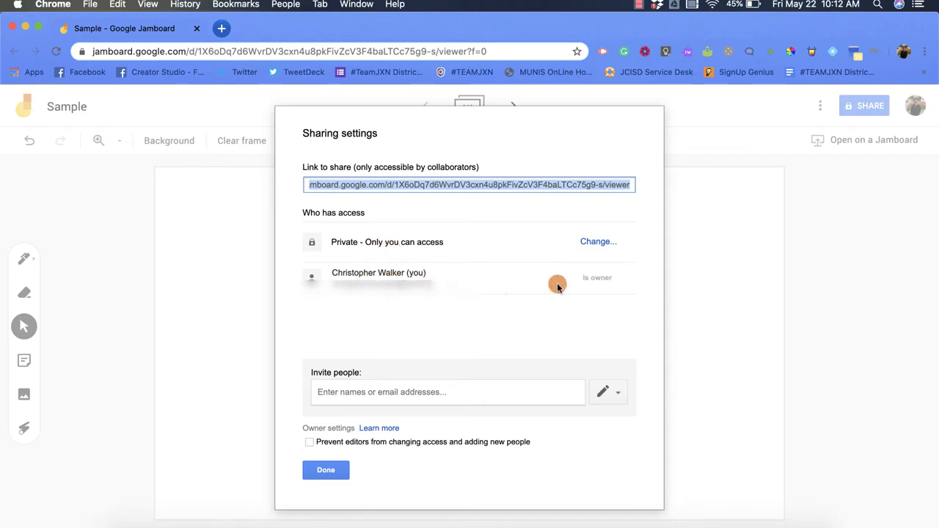
mouse_move(594, 285)
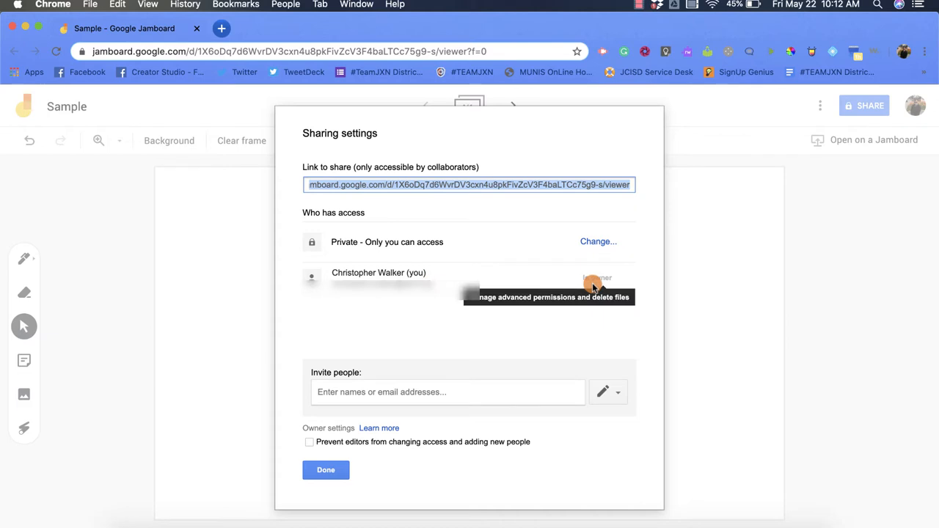
mouse_move(495, 349)
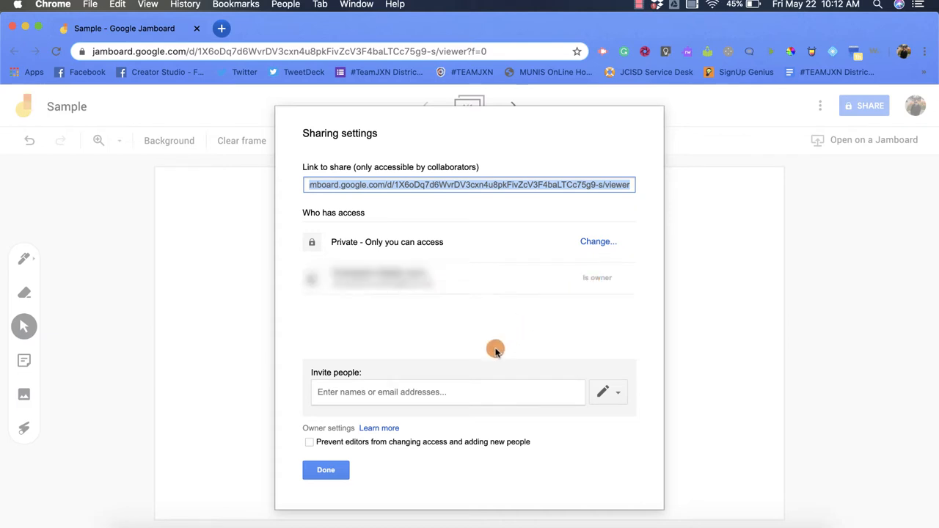
Add the person found by typing 'du' to the Invite people field
left_click(448, 392)
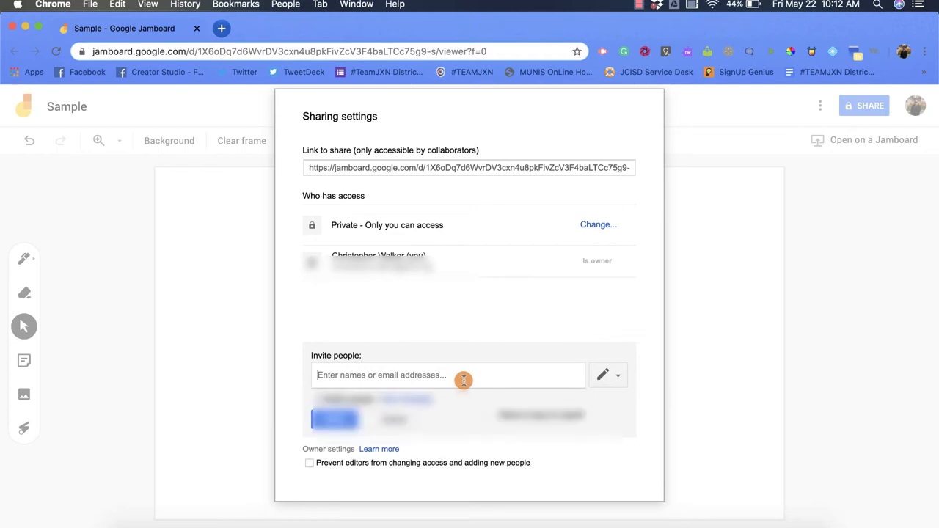
type("du")
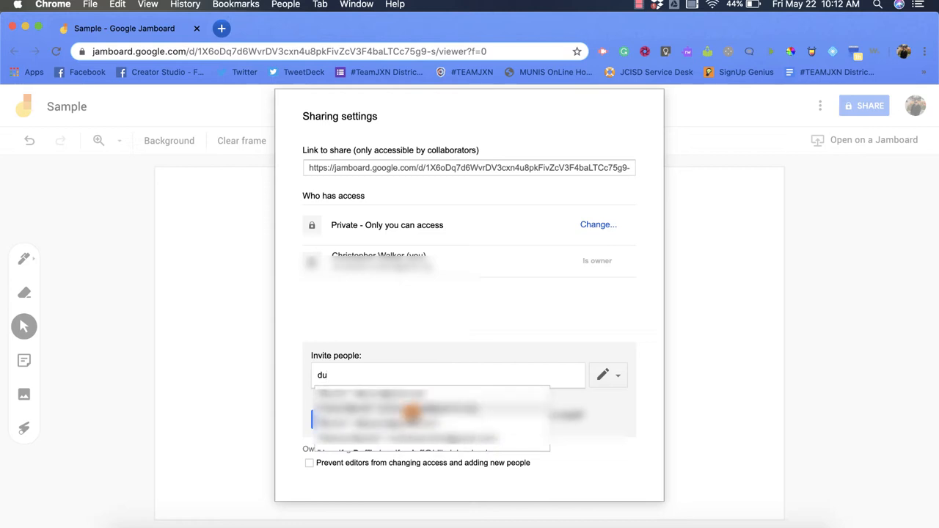
left_click(399, 414)
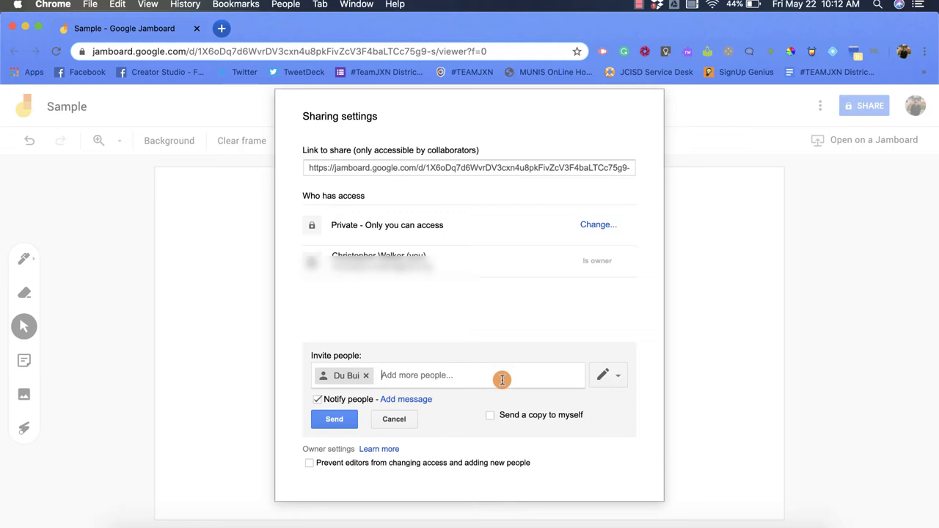
mouse_move(608, 374)
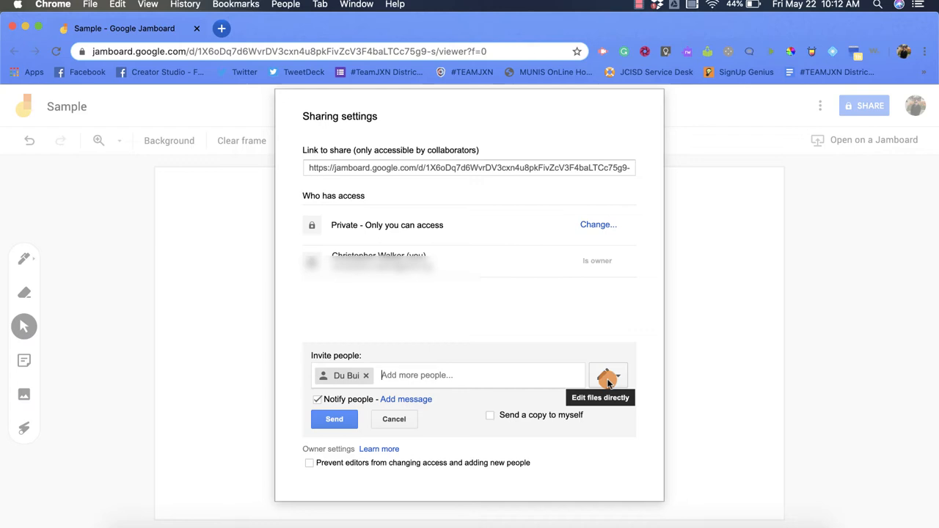
Change the invitee's permission from edit to Can view
left_click(608, 375)
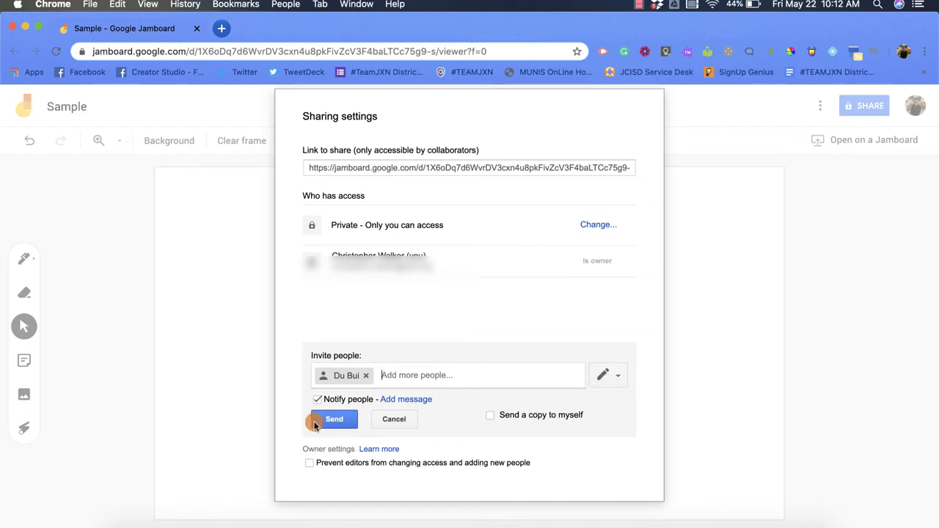
left_click(608, 375)
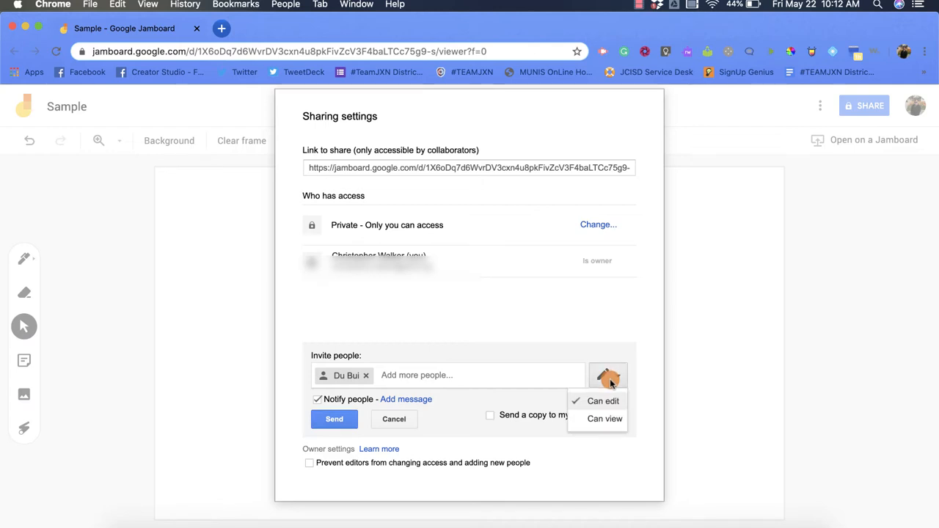
left_click(604, 418)
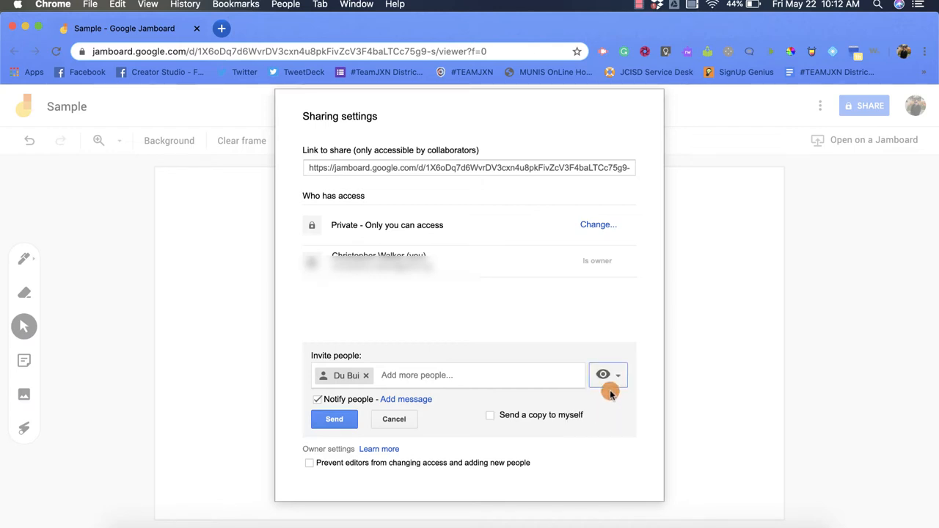
mouse_move(603, 375)
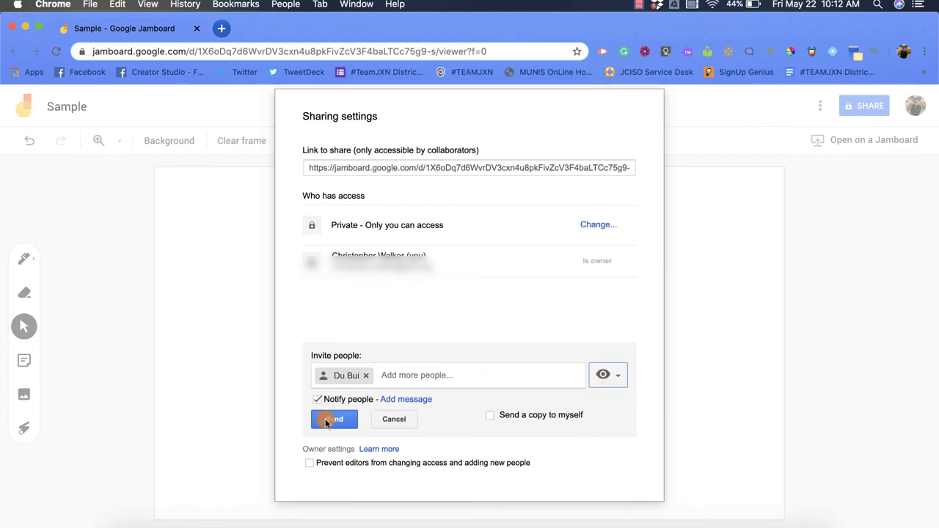
Open the personal message field for the view-only invitation
left_click(406, 399)
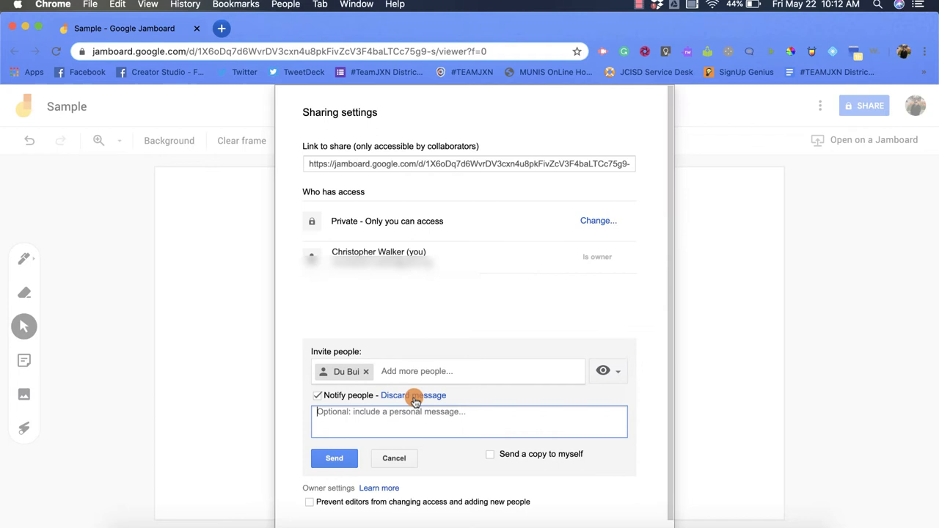
mouse_move(371, 419)
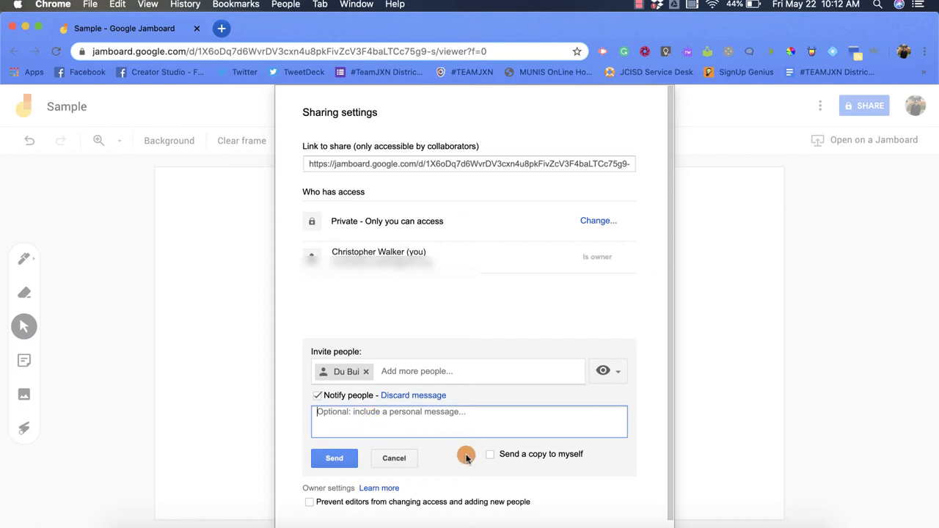
mouse_move(513, 457)
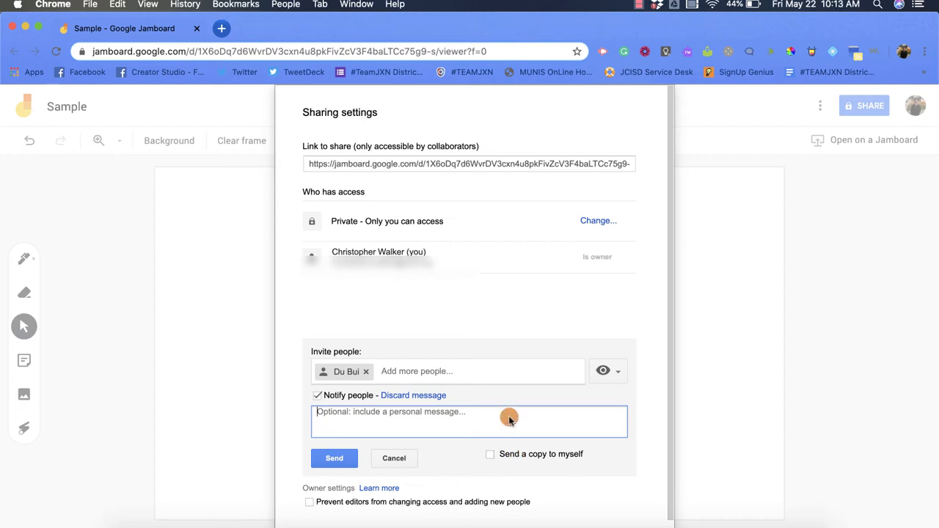
mouse_move(507, 325)
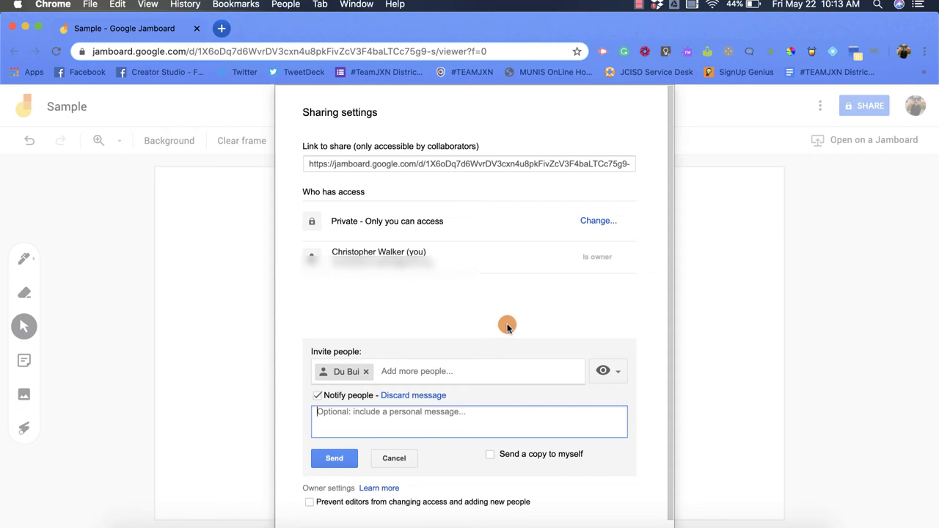
mouse_move(587, 220)
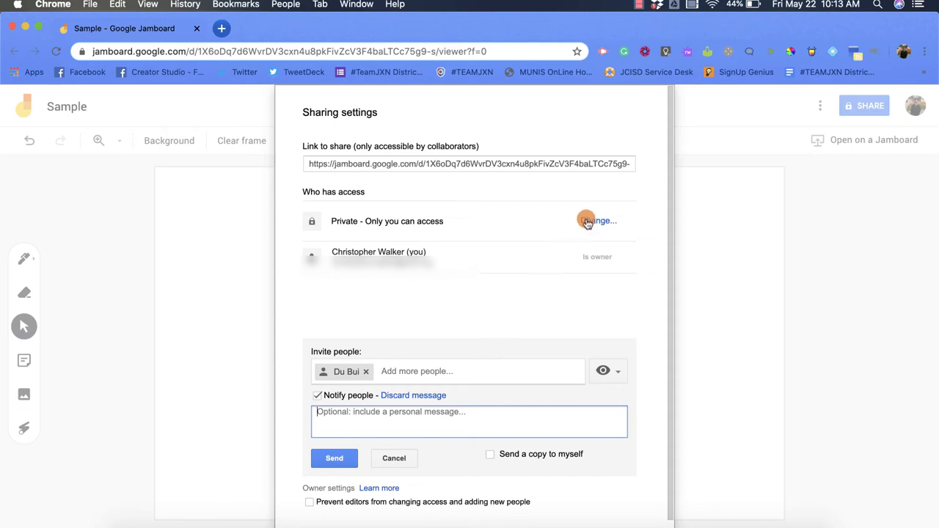
mouse_move(358, 235)
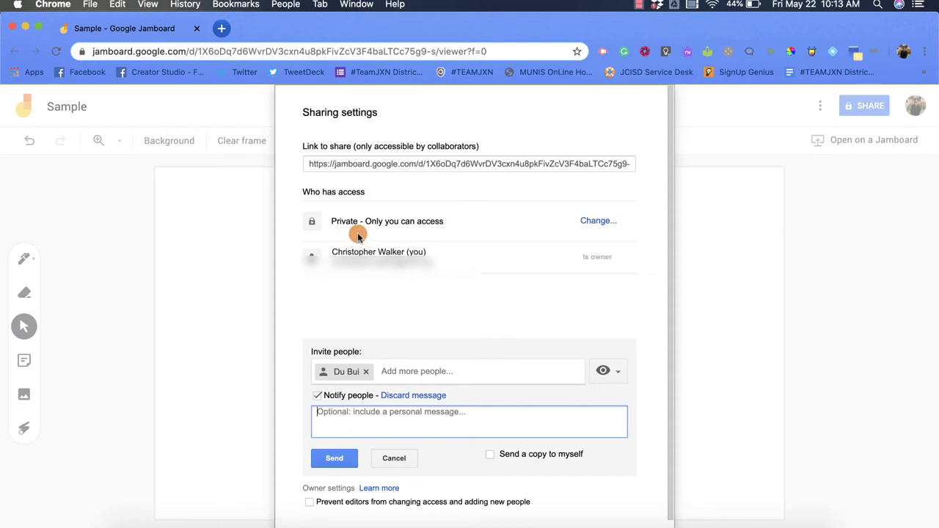
Open the Link sharing options via Change next to 'Private - Only you can access'
left_click(598, 221)
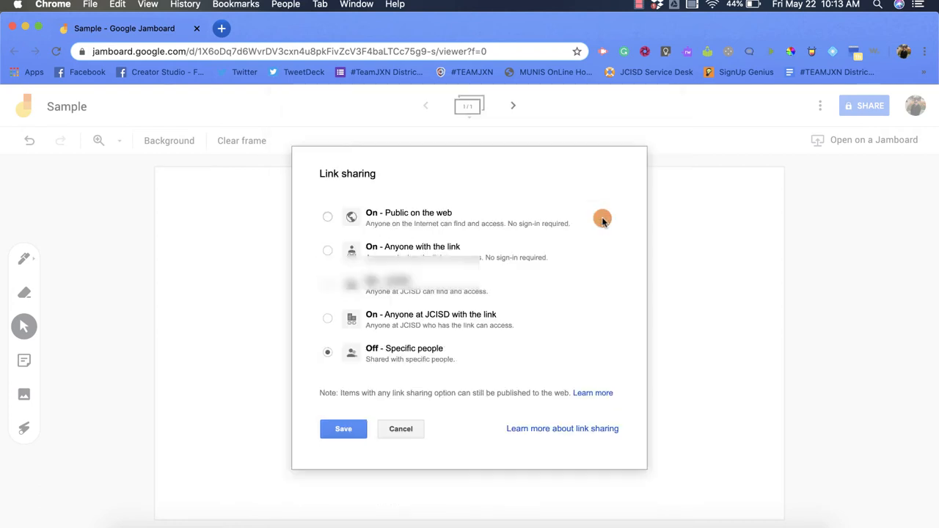
mouse_move(525, 280)
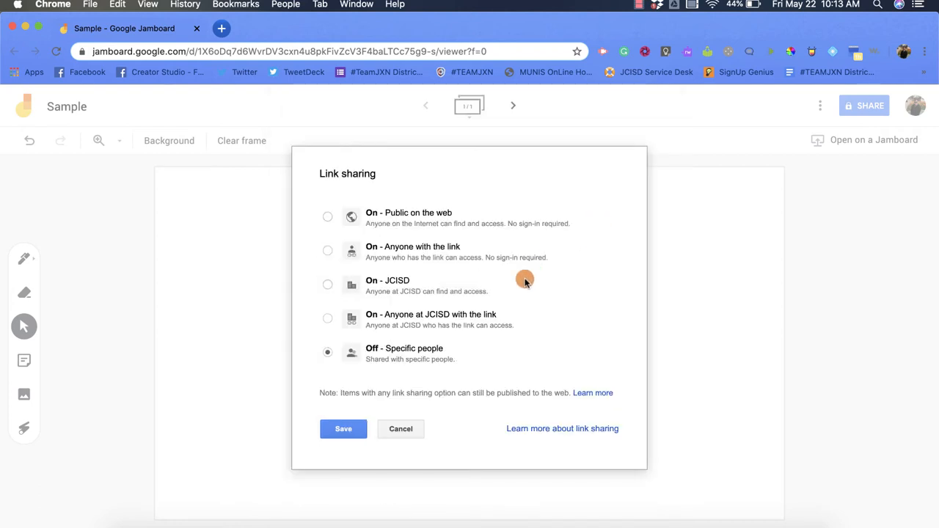
mouse_move(534, 367)
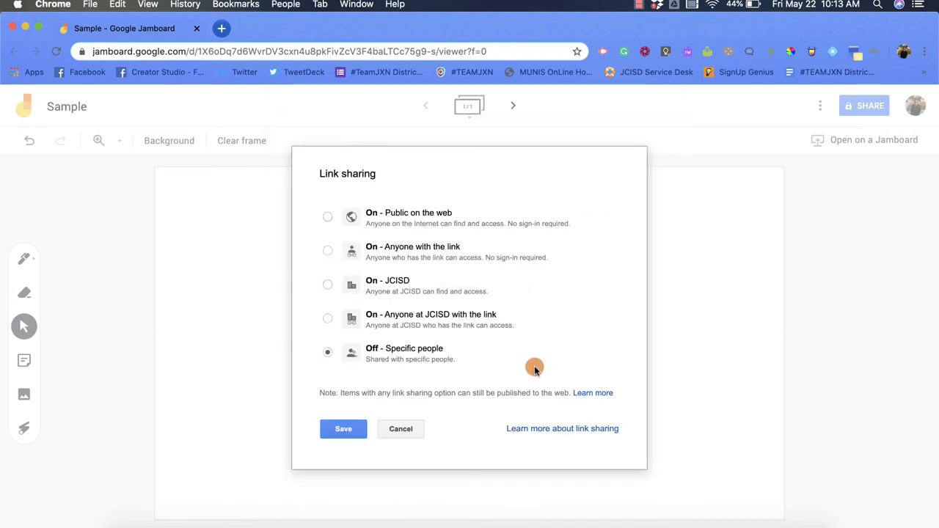
mouse_move(531, 223)
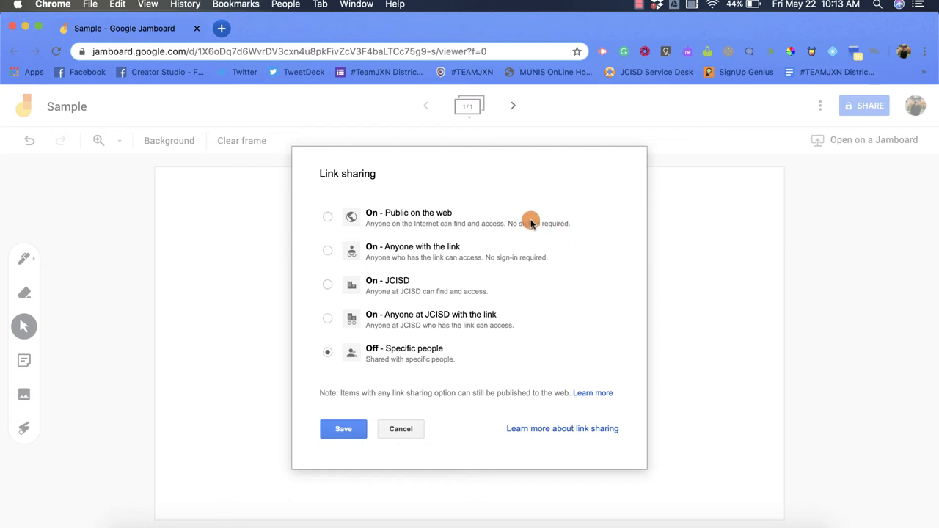
mouse_move(548, 235)
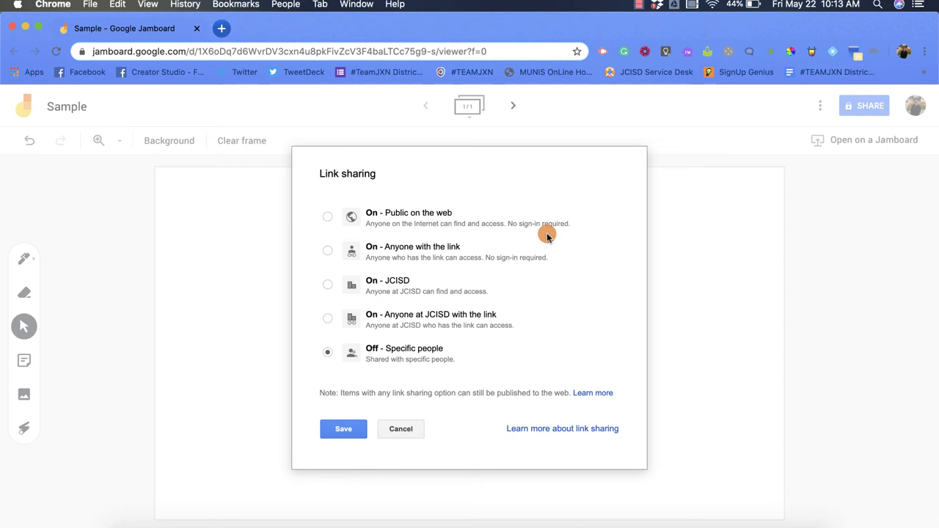
mouse_move(535, 255)
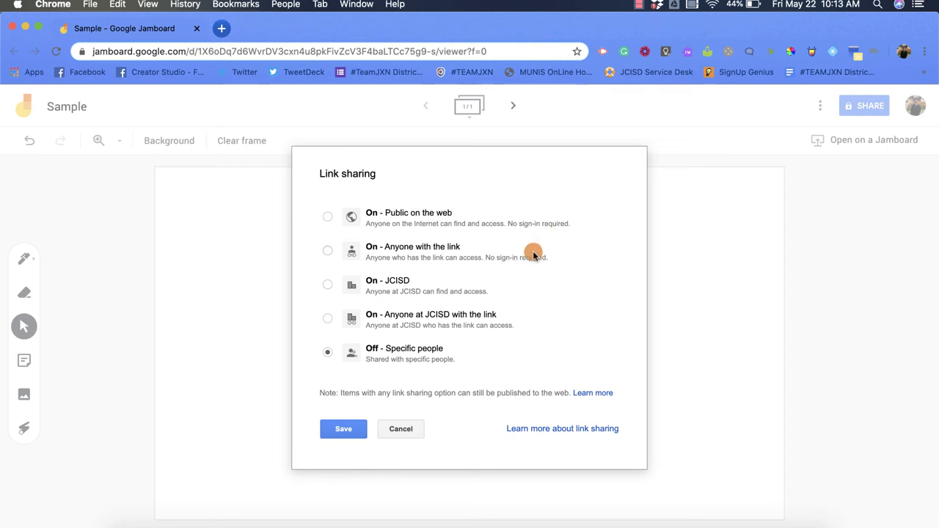
mouse_move(458, 309)
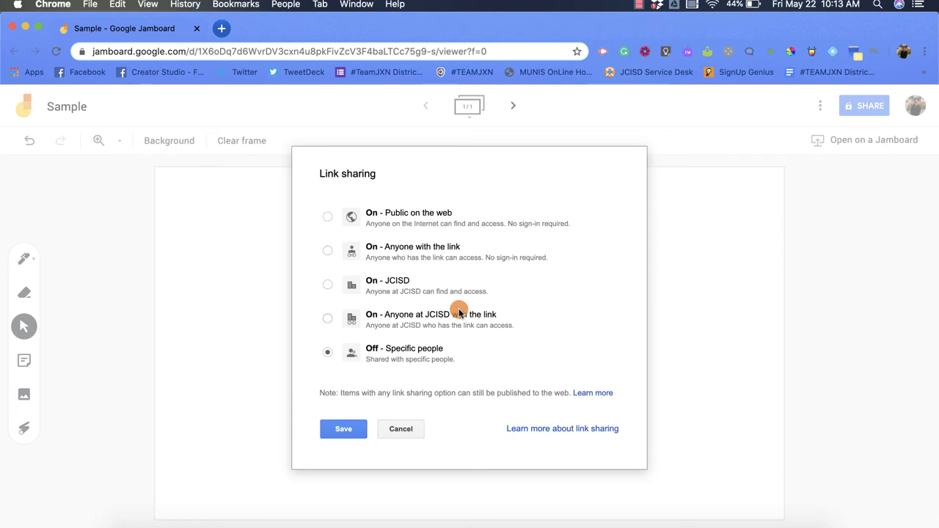
mouse_move(429, 297)
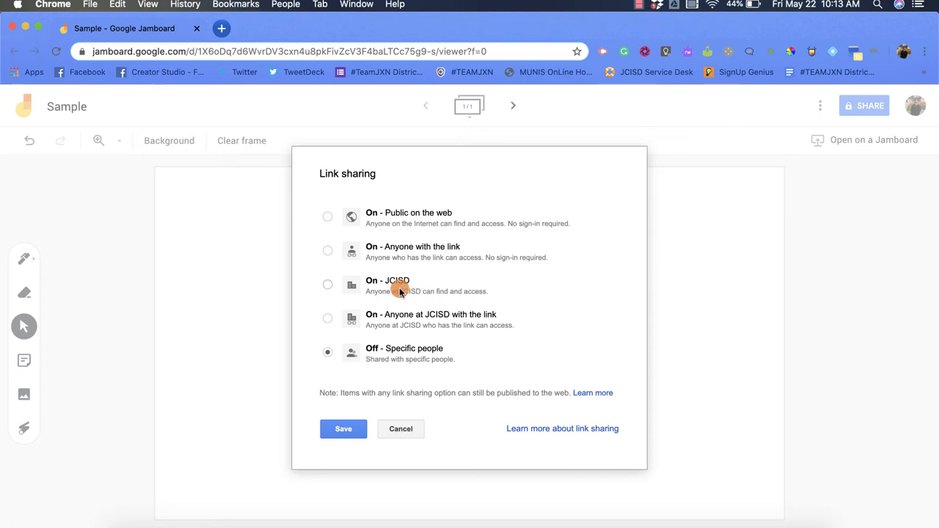
mouse_move(462, 325)
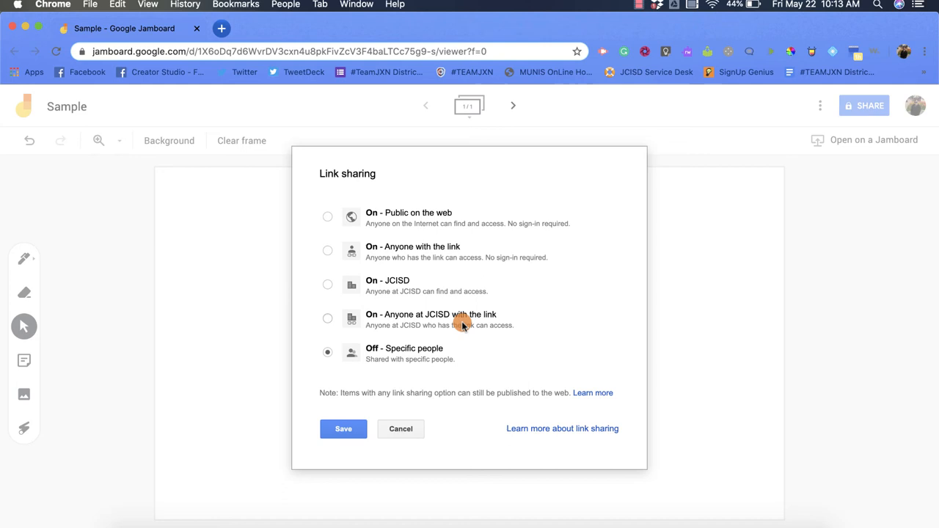
mouse_move(442, 319)
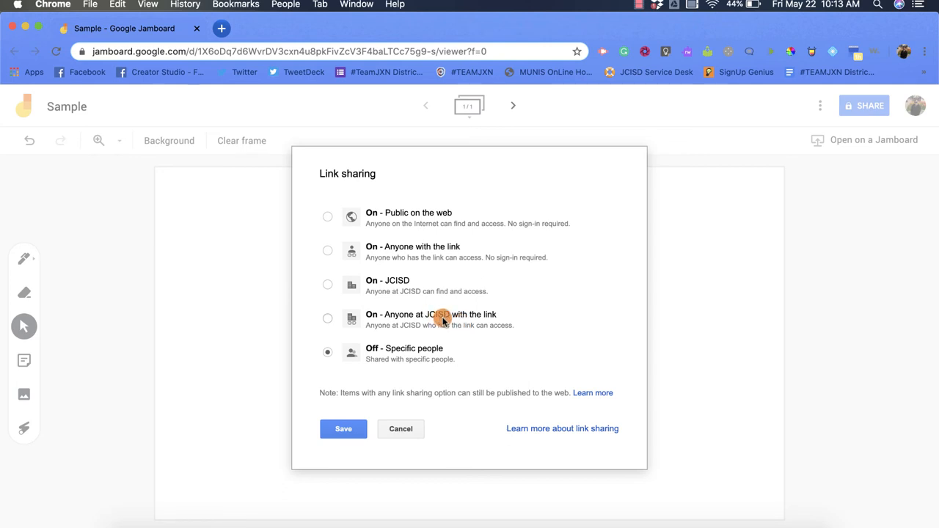
mouse_move(420, 358)
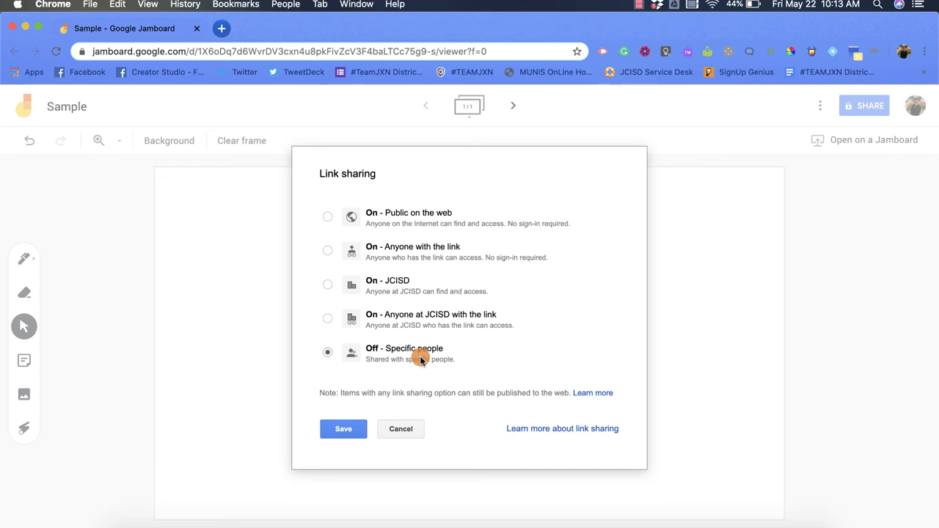
mouse_move(420, 305)
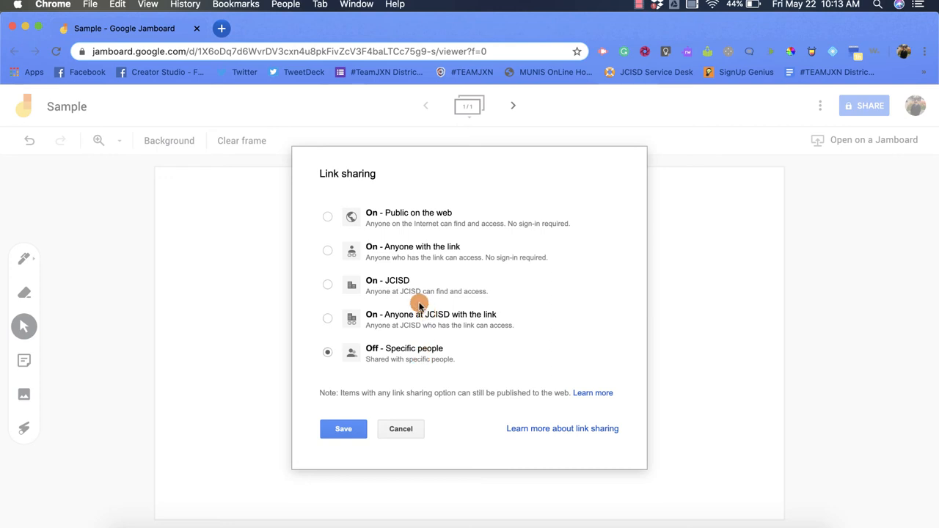
Set link sharing to 'On - Anyone at JCISD with the link' with Can view, and save
left_click(327, 318)
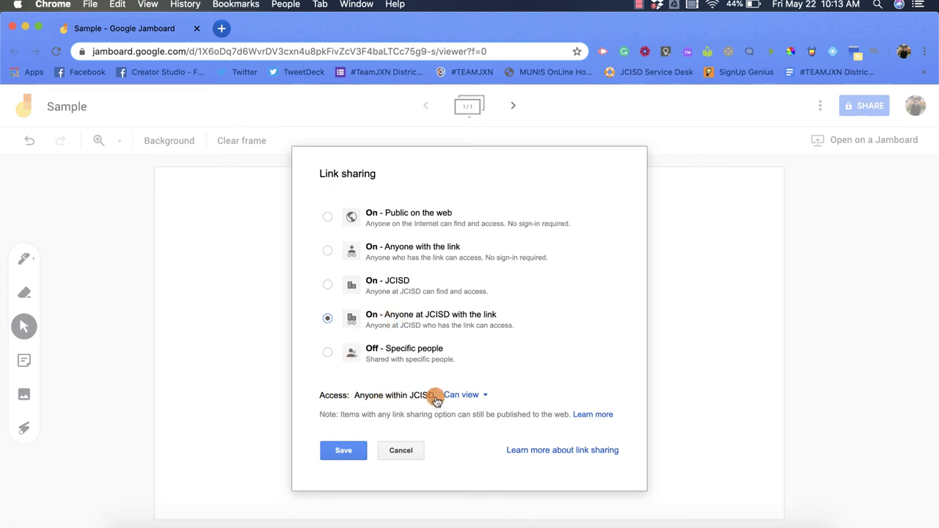
left_click(466, 395)
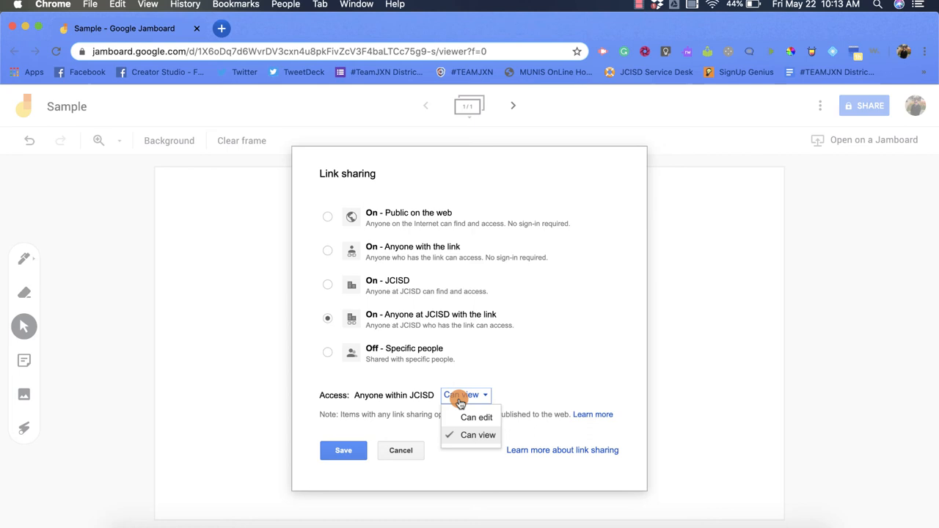
mouse_move(461, 417)
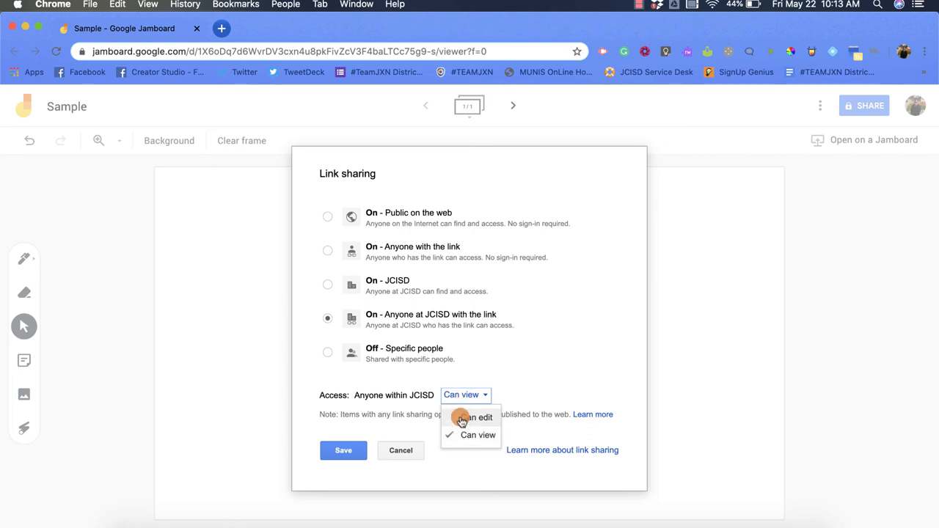
mouse_move(472, 446)
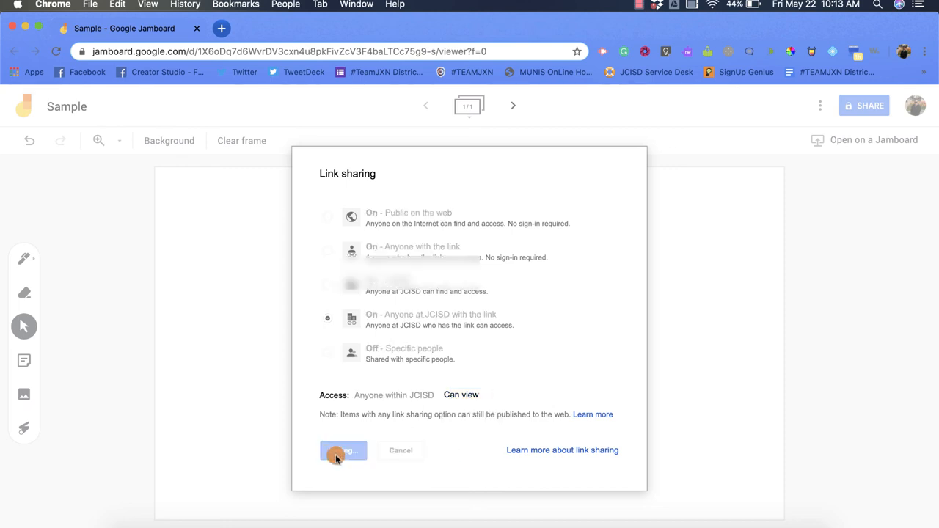
left_click(343, 450)
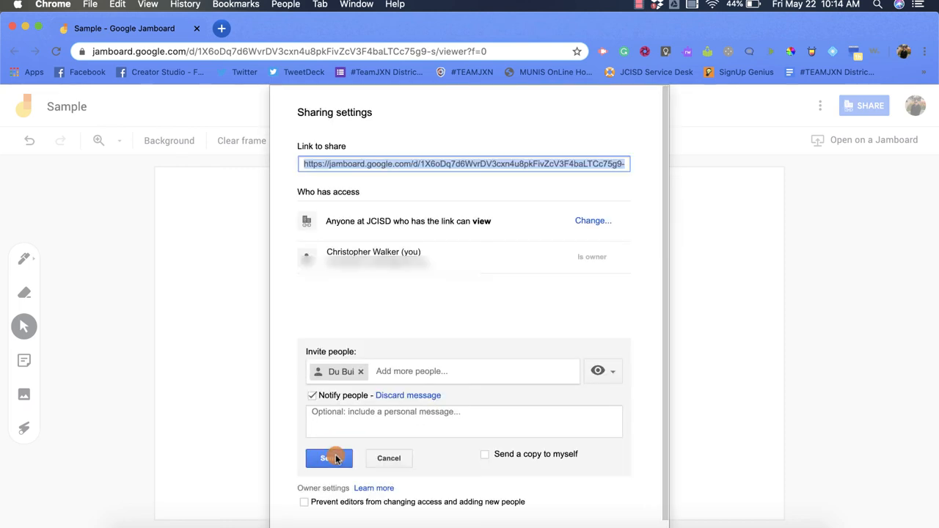
mouse_move(347, 308)
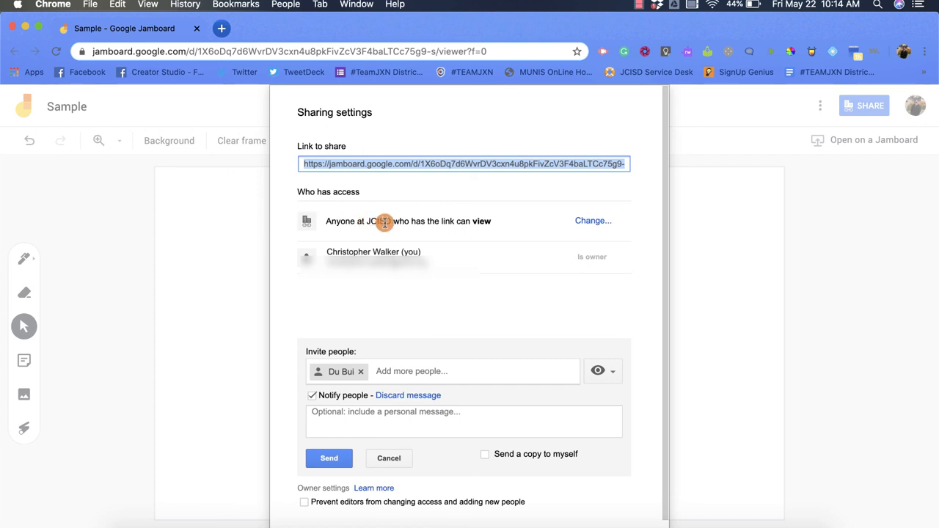
mouse_move(393, 220)
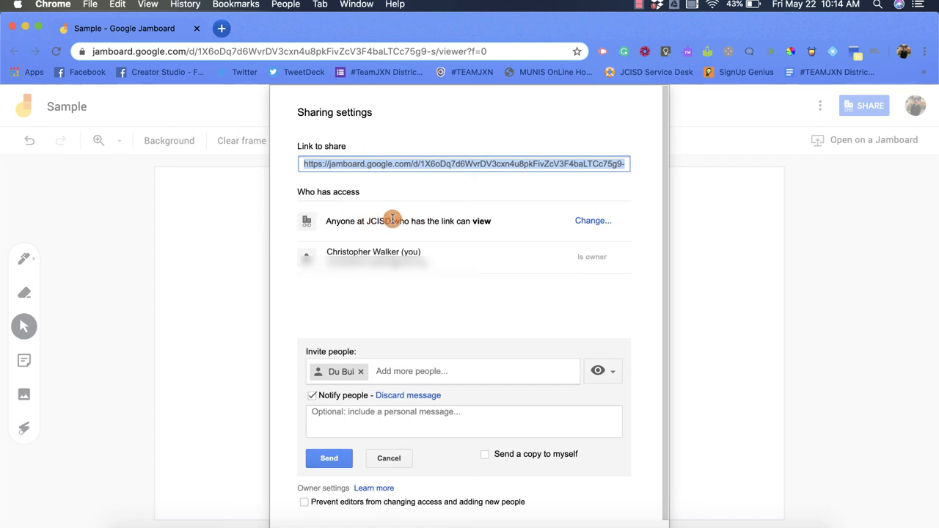